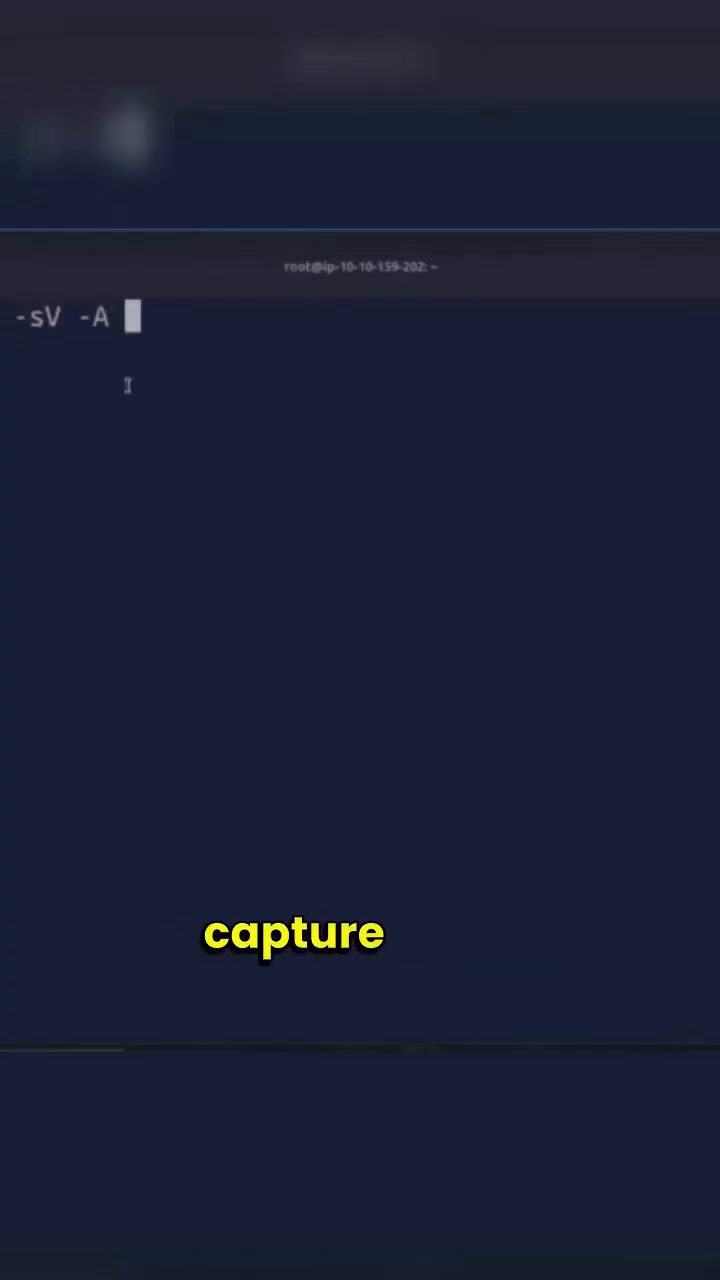
Launch 'nmap -sV -A 10.10.219.246' so the scan start banner appears.
text(10.10.219.246)
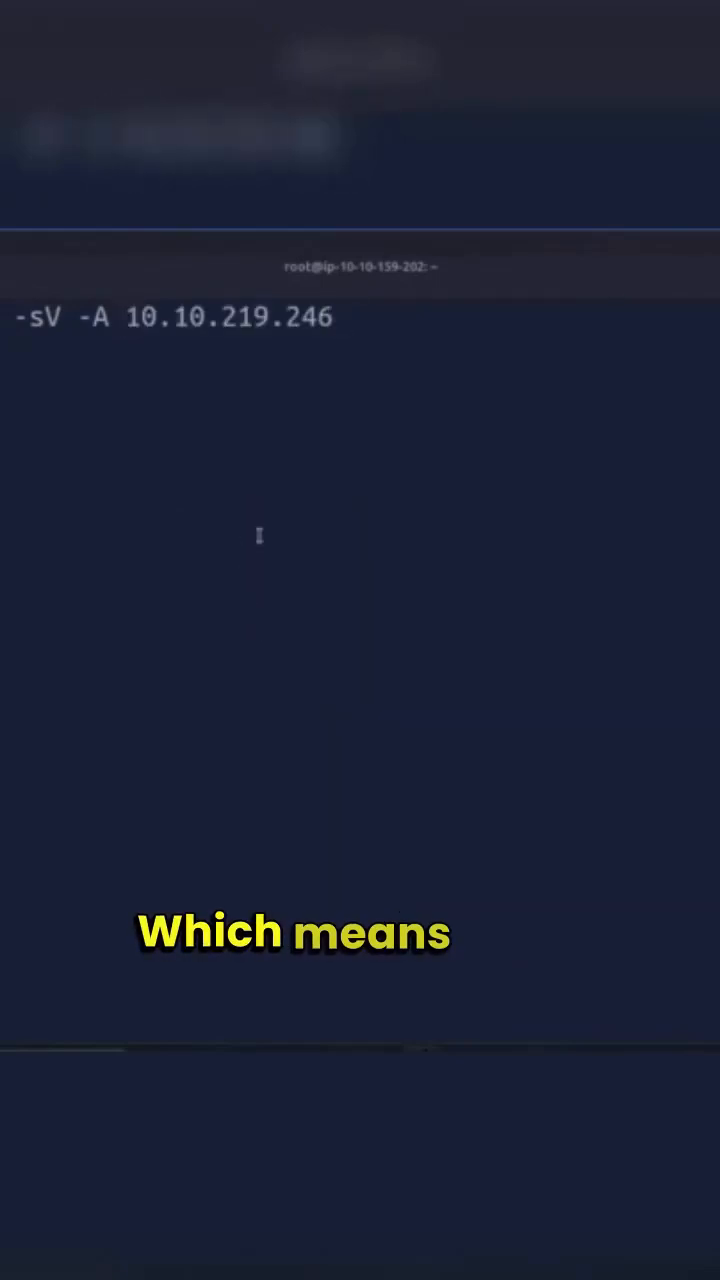
key(Return)
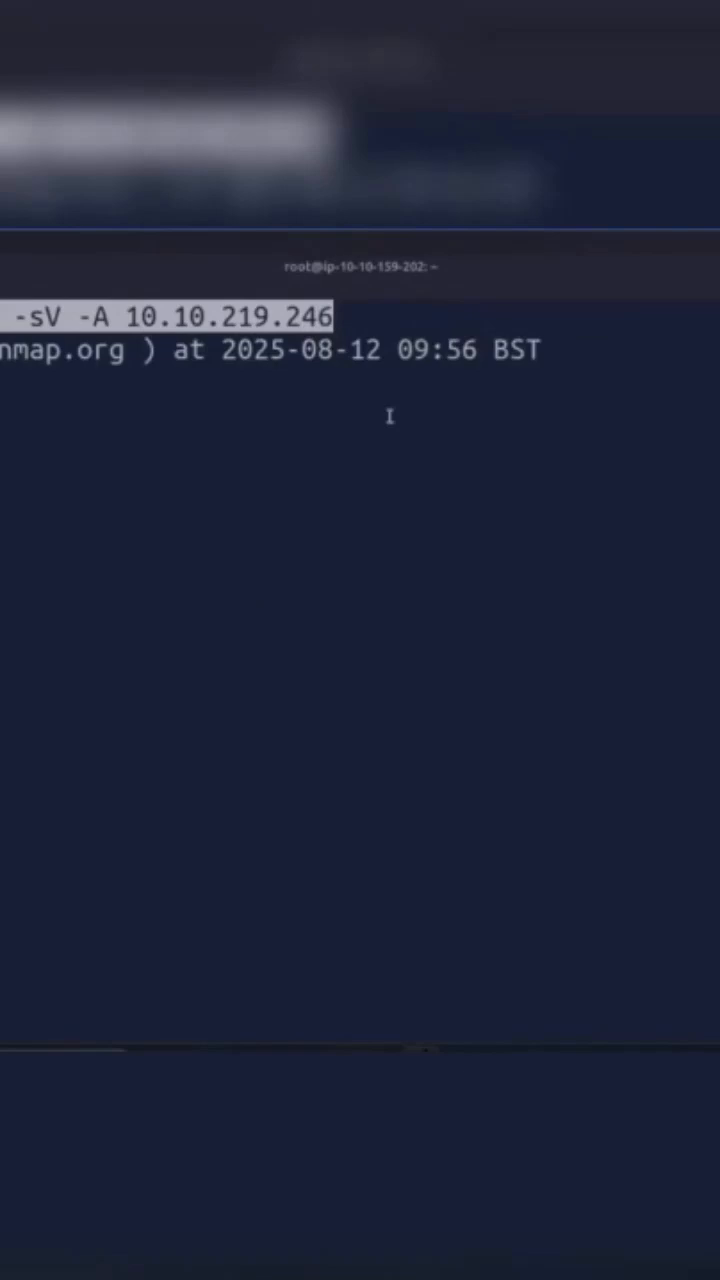